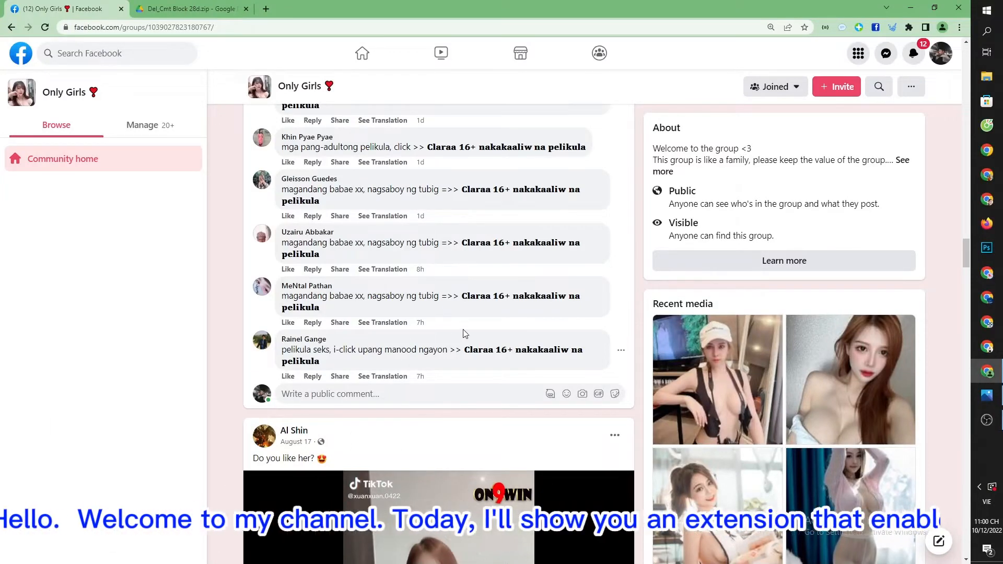
Download Del_Cmt Block 28d.zip from the Google Drive page and show it in its folder
{"action": "left_click_drag", "start_coordinate": [348, 242], "coordinate": [440, 242]}
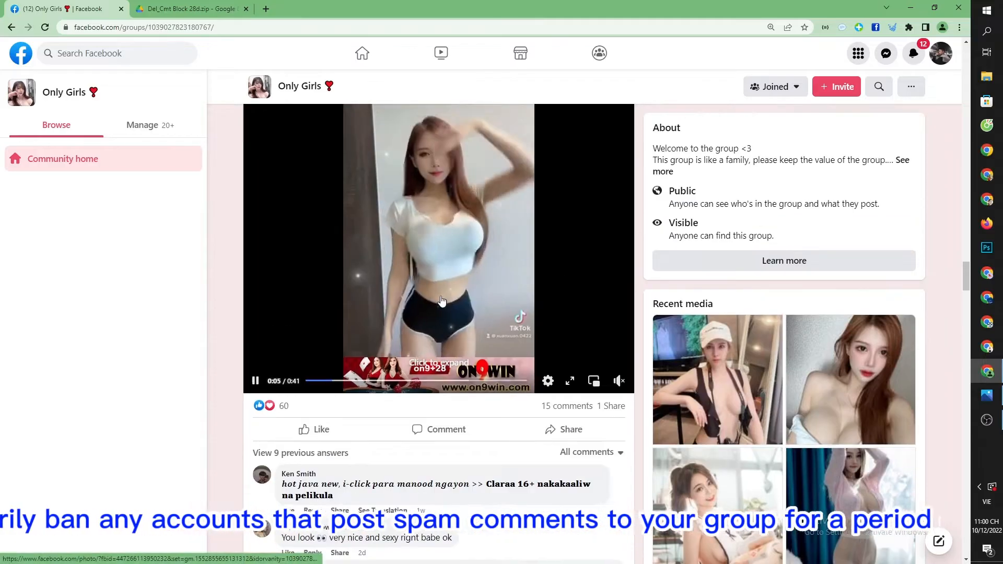
{"action": "scroll", "scroll_direction": "down", "scroll_amount": 3}
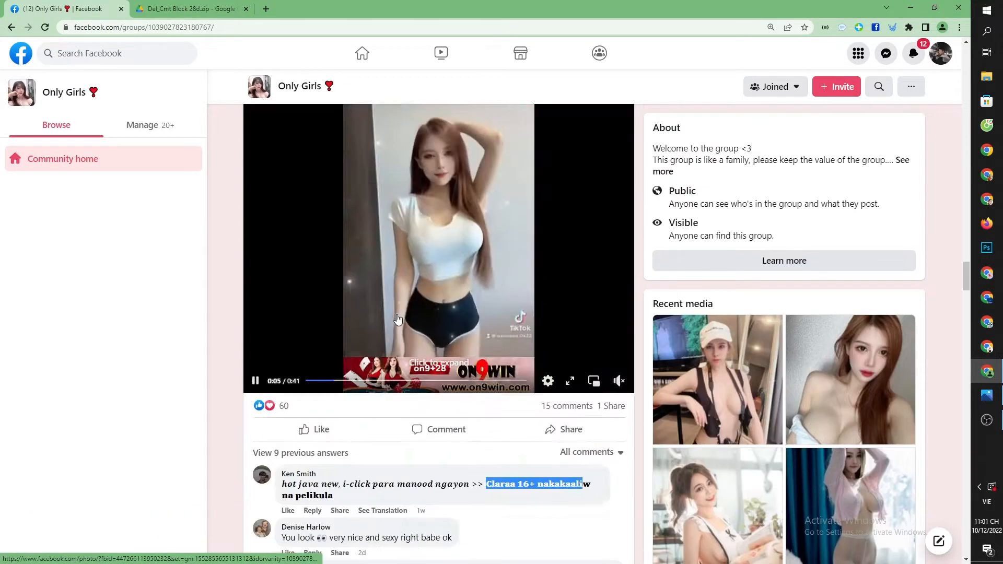
{"action": "scroll", "scroll_direction": "down", "scroll_amount": 3}
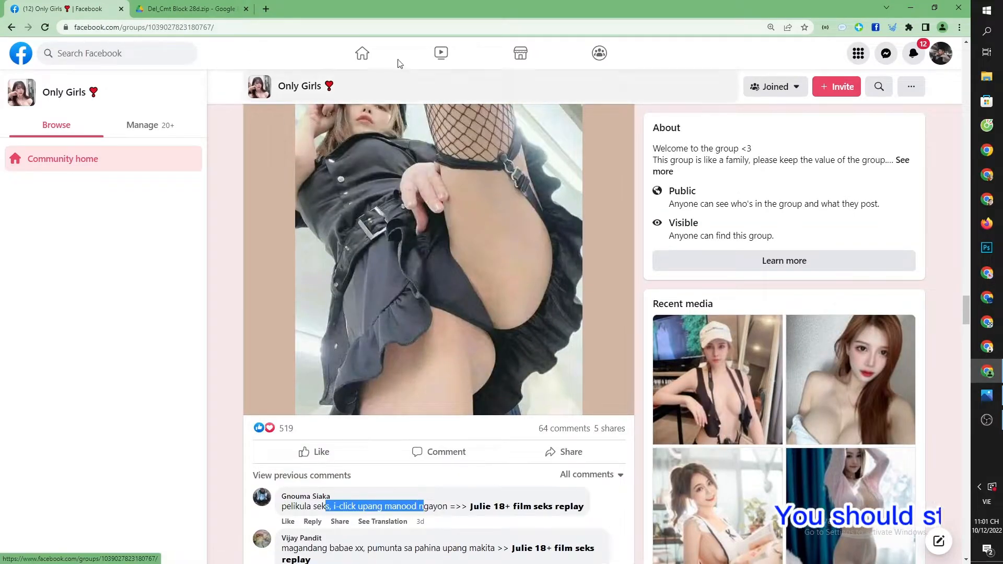
{"action": "left_click", "coordinate": [189, 9]}
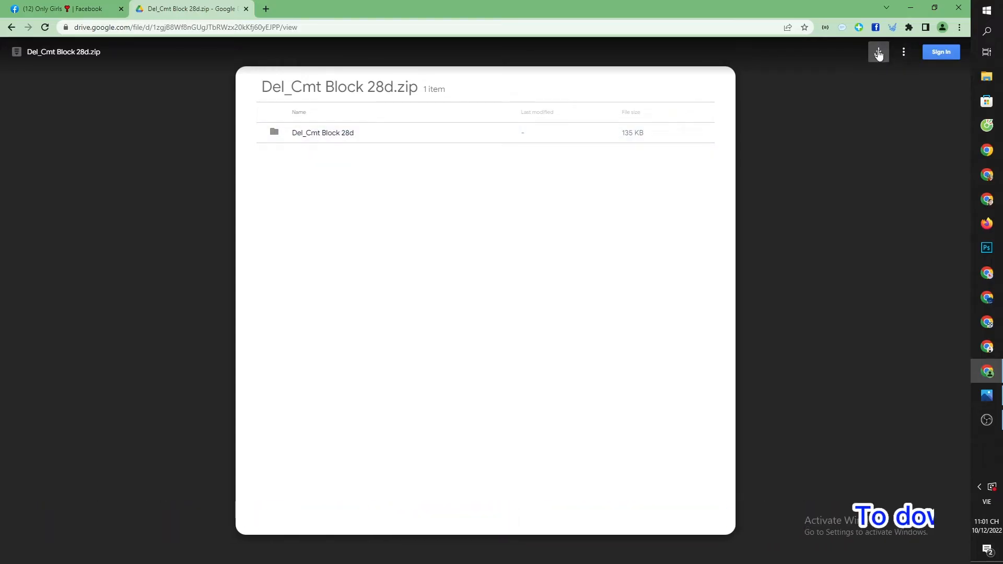
{"action": "left_click", "coordinate": [879, 52]}
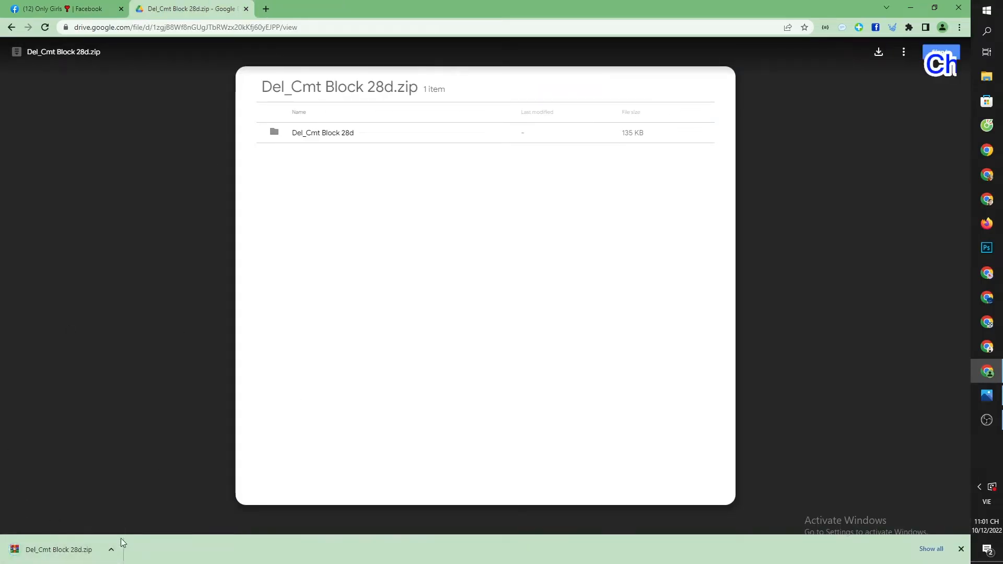
{"action": "left_click", "coordinate": [110, 550]}
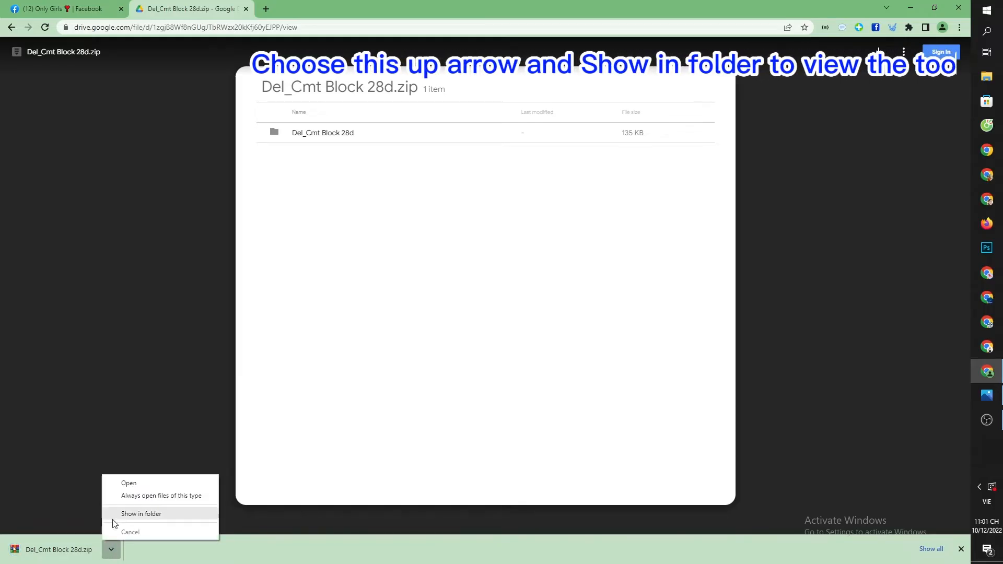
{"action": "left_click", "coordinate": [141, 514]}
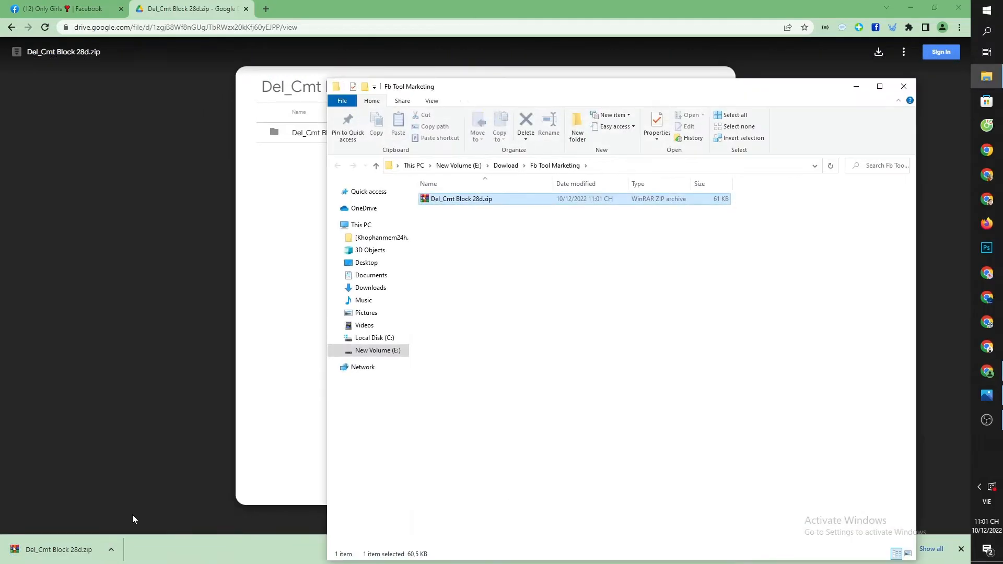
Extract Del_Cmt Block 28d.zip in place, then minimize the Explorer window
{"action": "left_click", "coordinate": [461, 199]}
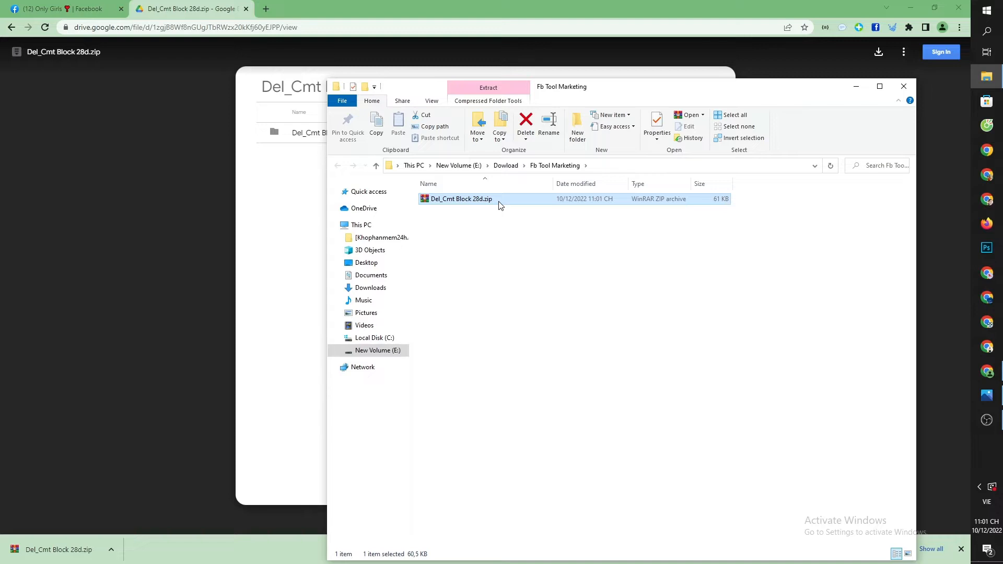
{"action": "right_click", "coordinate": [461, 199]}
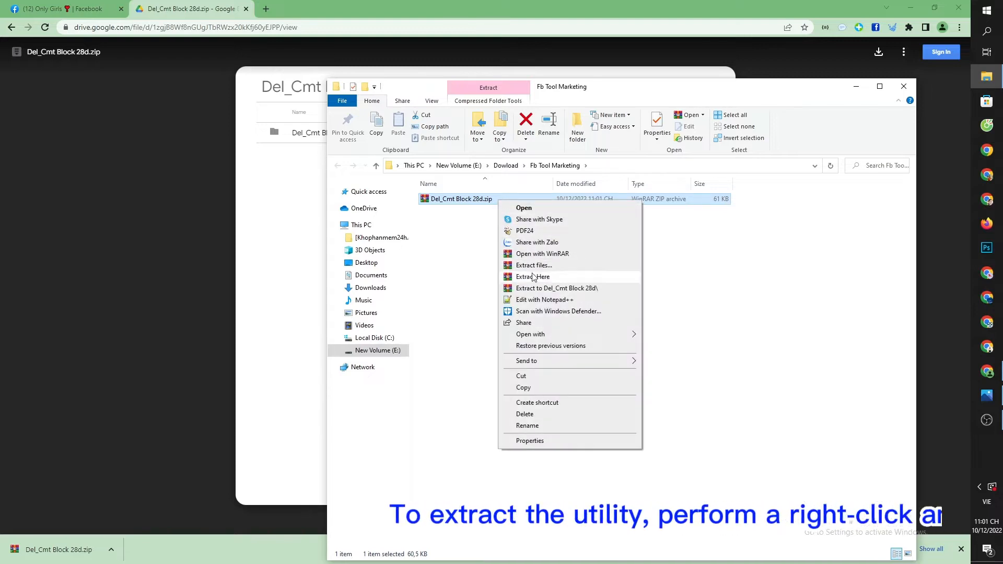
{"action": "left_click", "coordinate": [532, 276]}
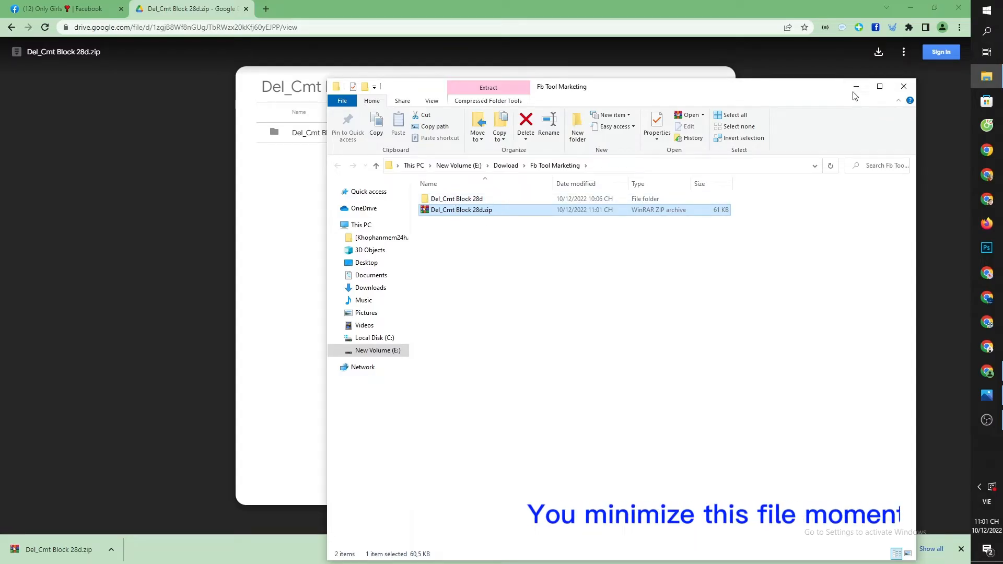
{"action": "left_click", "coordinate": [856, 86]}
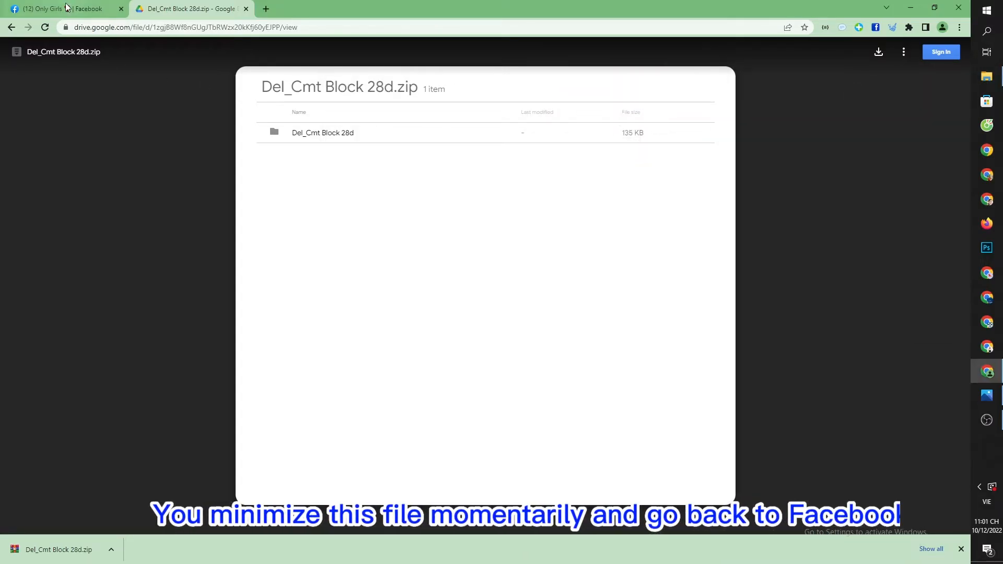
From the Facebook tab, open Chrome's Extensions page through More tools
{"action": "left_click", "coordinate": [64, 8]}
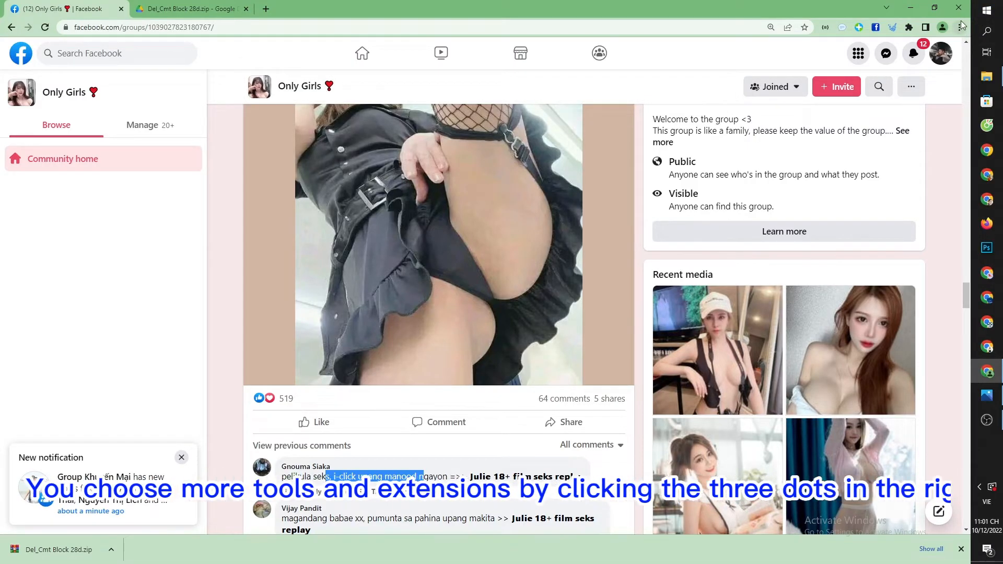
{"action": "left_click", "coordinate": [960, 28]}
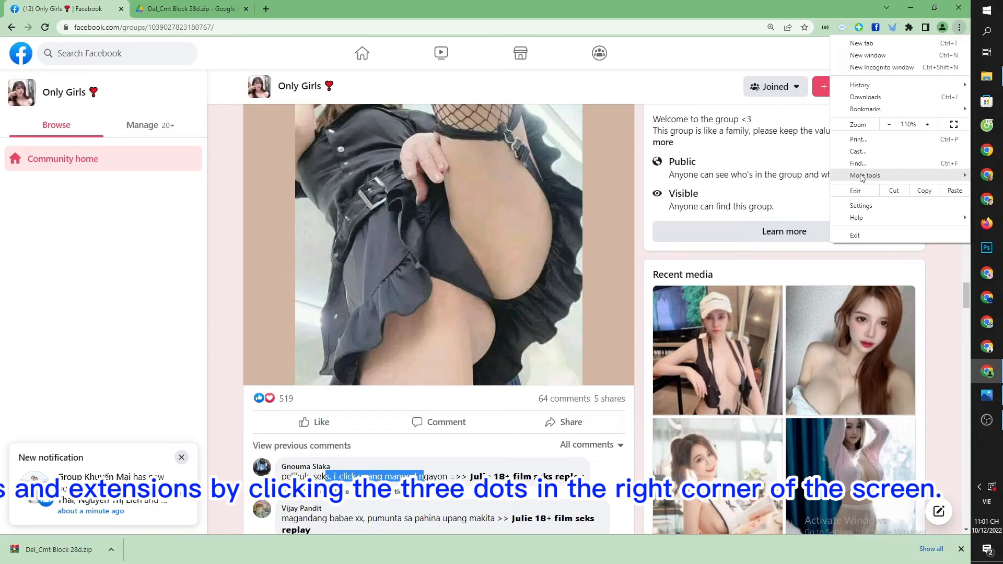
{"action": "mouse_move", "coordinate": [865, 176]}
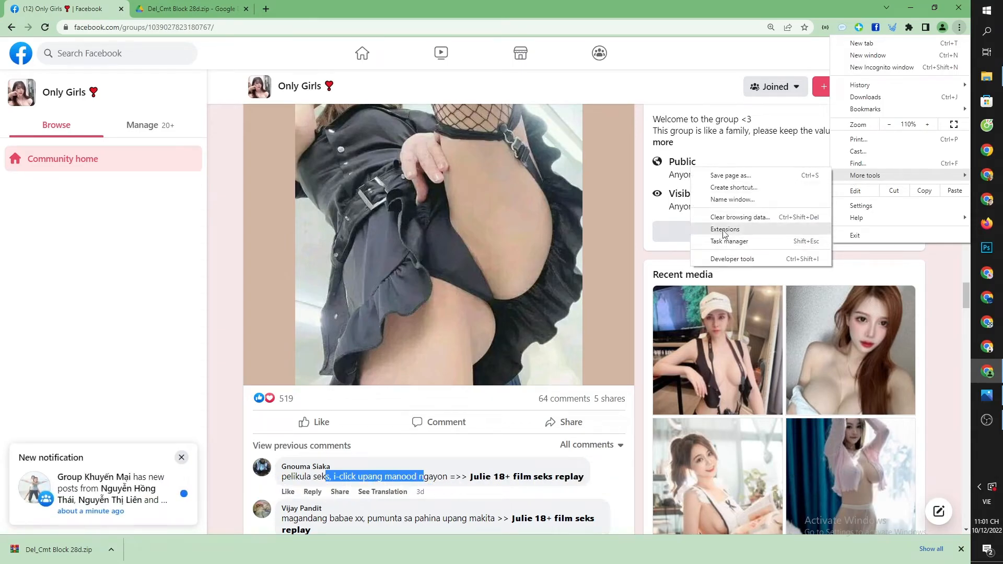
{"action": "left_click", "coordinate": [724, 229]}
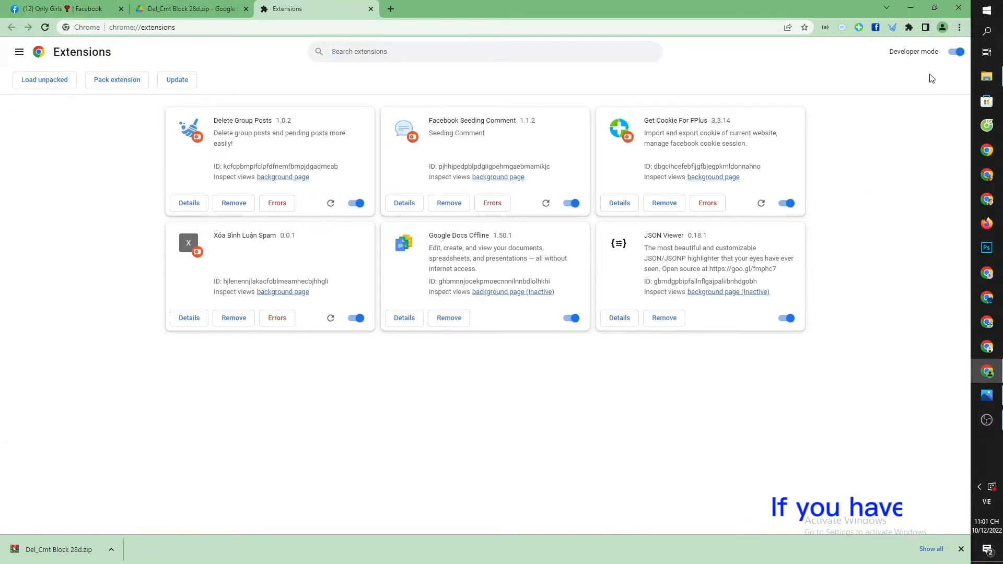
Toggle developer mode, confirm Delete Spam Comments 0.0.1 is loaded, and return to Only Girls
{"action": "left_click", "coordinate": [954, 51]}
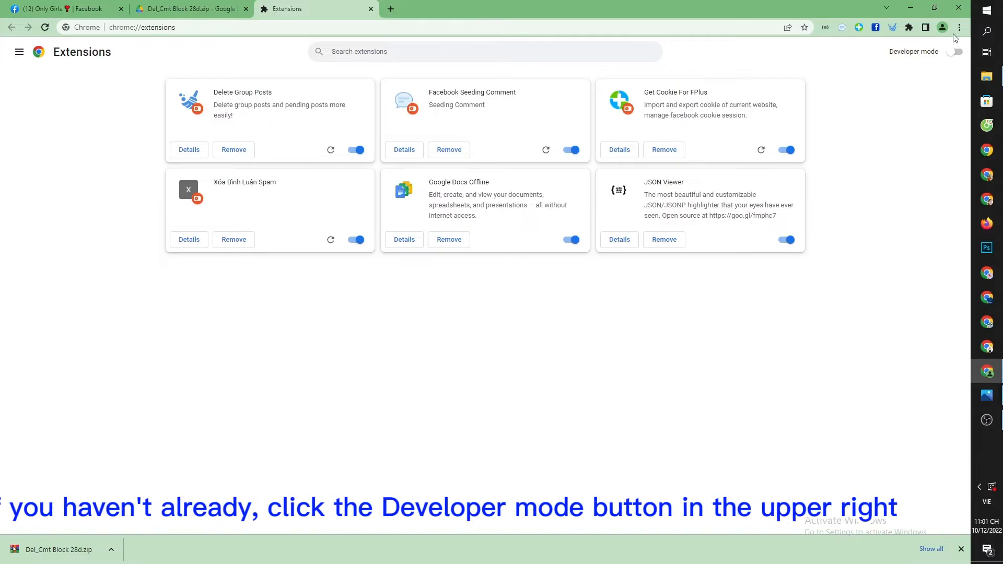
{"action": "left_click", "coordinate": [953, 52]}
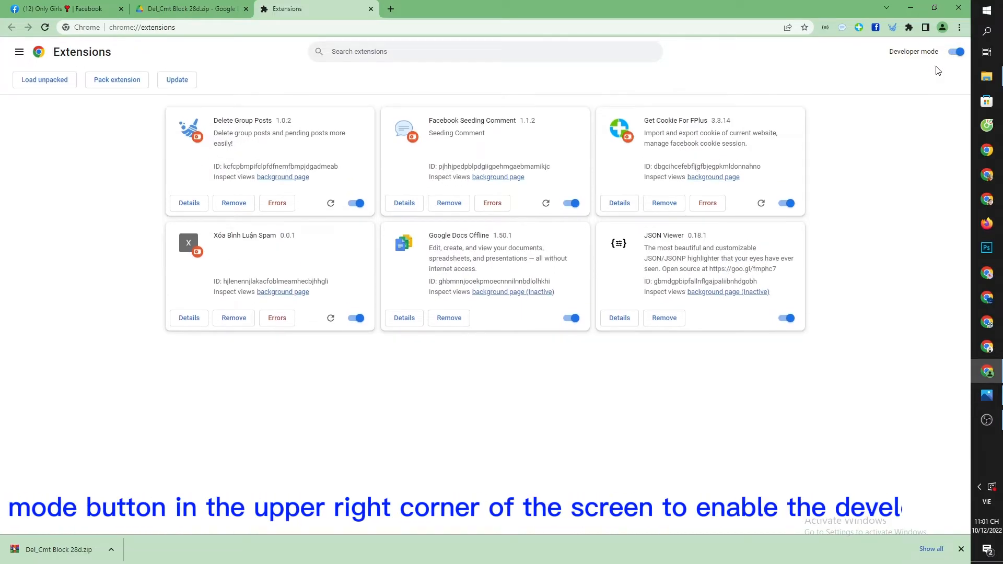
{"action": "left_click", "coordinate": [987, 77]}
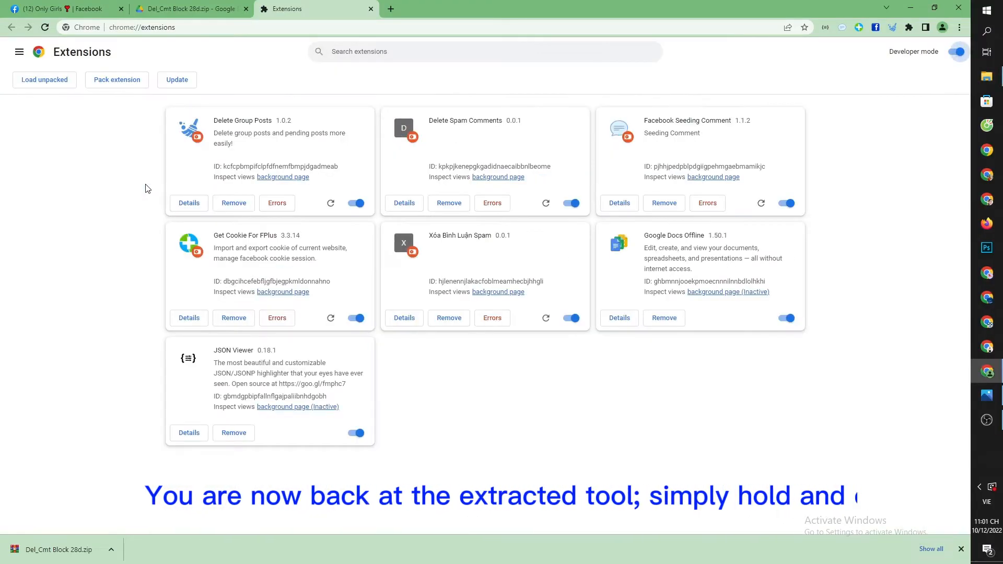
{"action": "triple_click", "coordinate": [465, 120]}
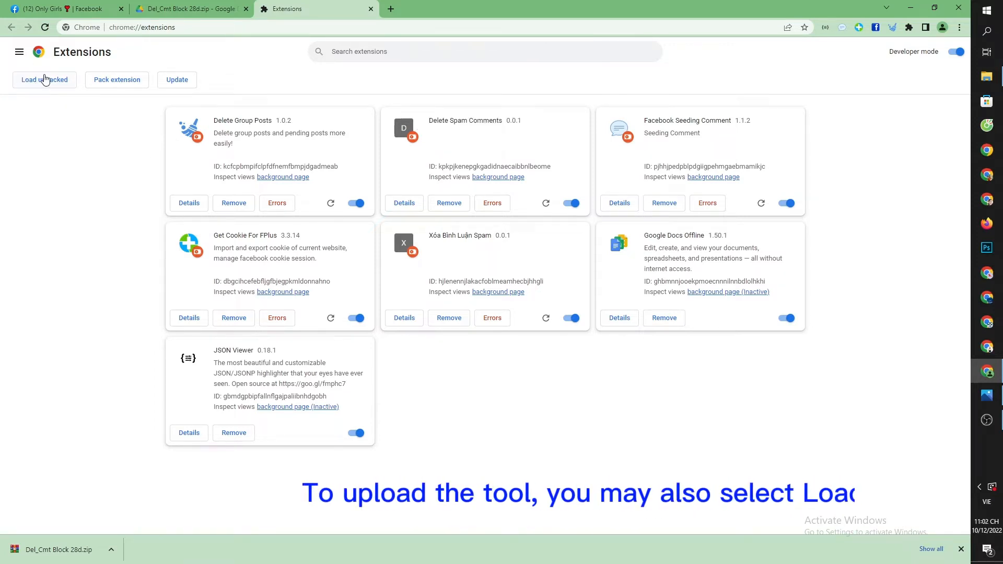
{"action": "left_click", "coordinate": [64, 9]}
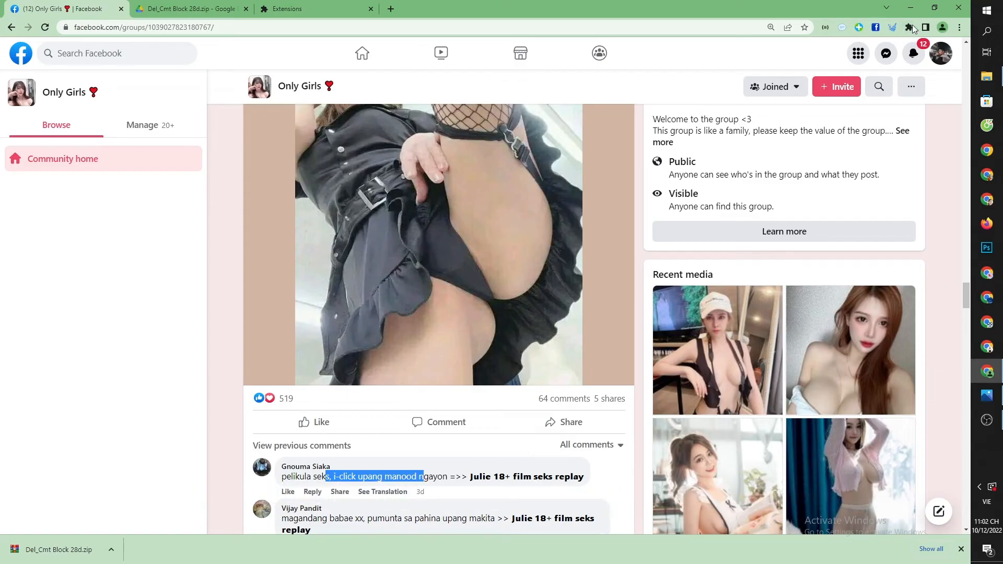
Launch Delete Spam Comments from the toolbar's extensions menu
{"action": "left_click", "coordinate": [908, 28]}
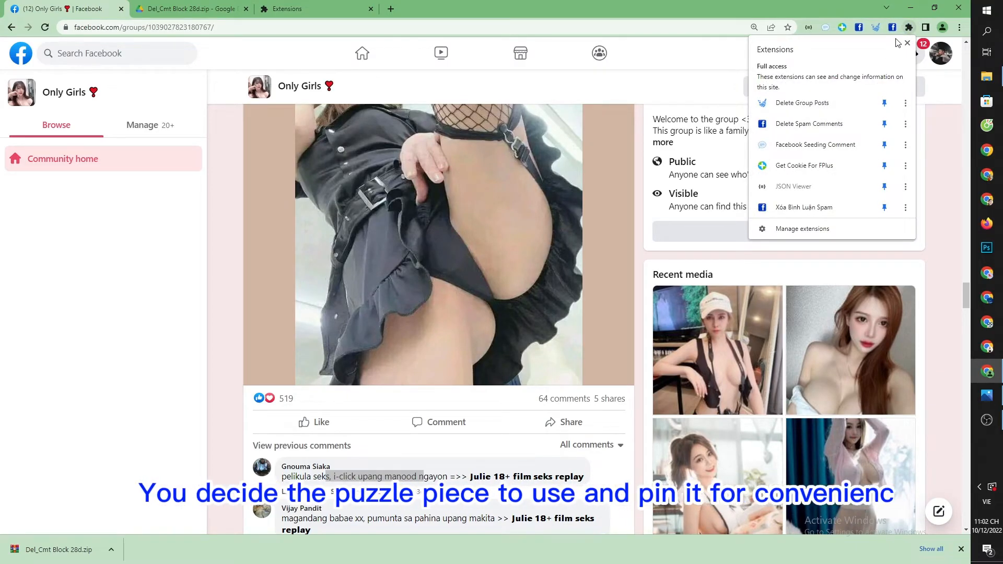
{"action": "left_click", "coordinate": [906, 43]}
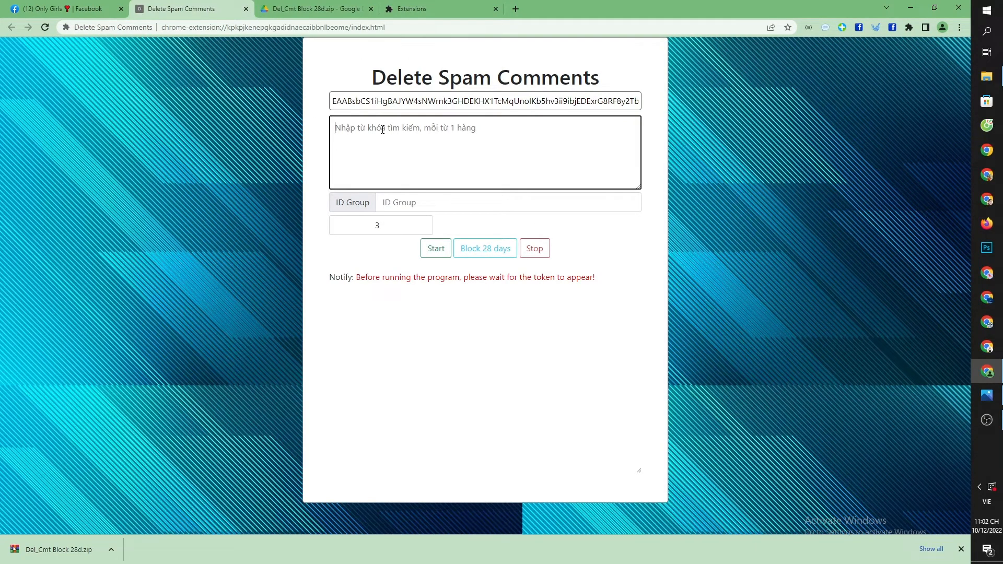
Copy the spam word 'tubig' from a group comment into the extension's keyword box
{"action": "left_click", "coordinate": [63, 8]}
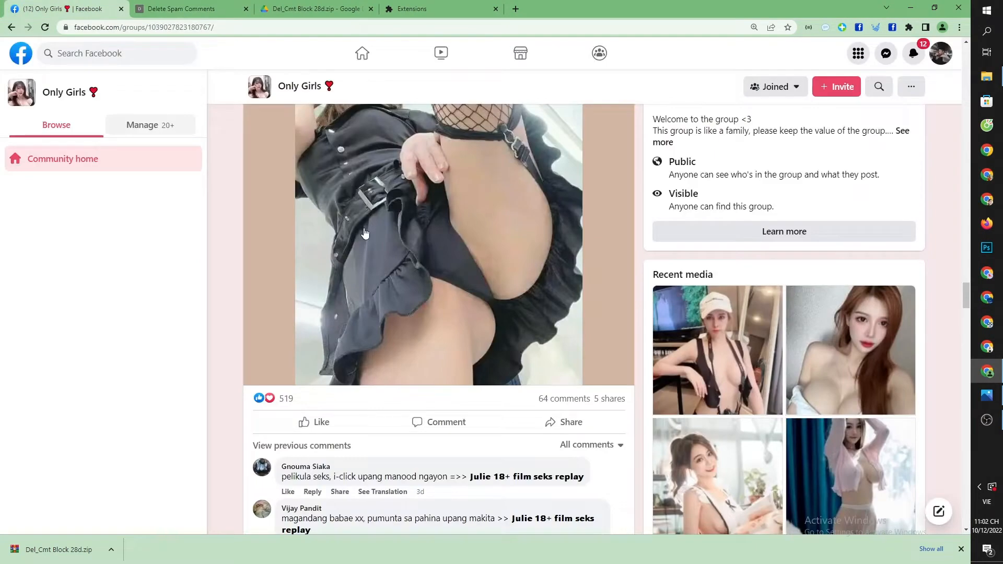
{"action": "scroll", "scroll_direction": "down", "scroll_amount": 3}
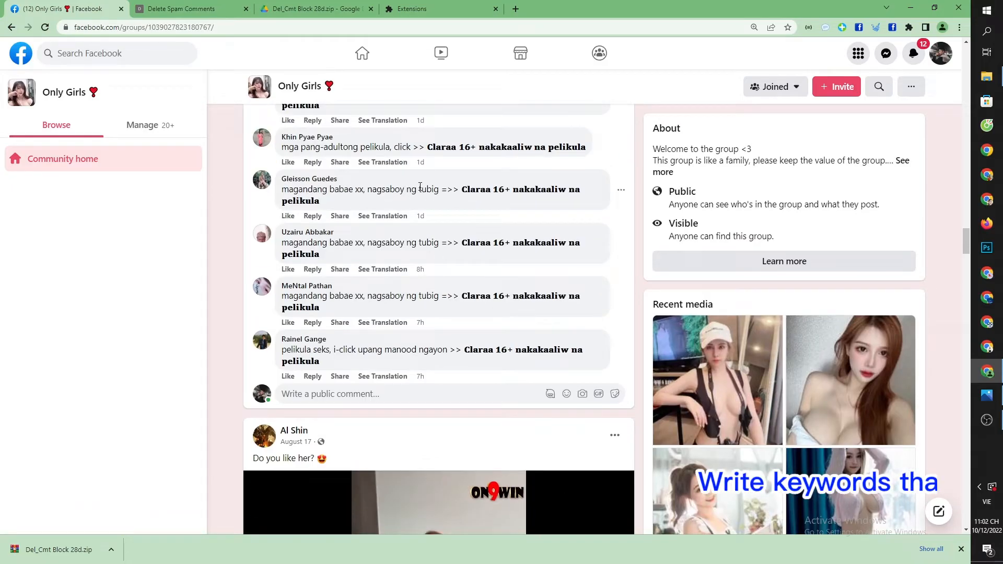
{"action": "right_click", "coordinate": [428, 189]}
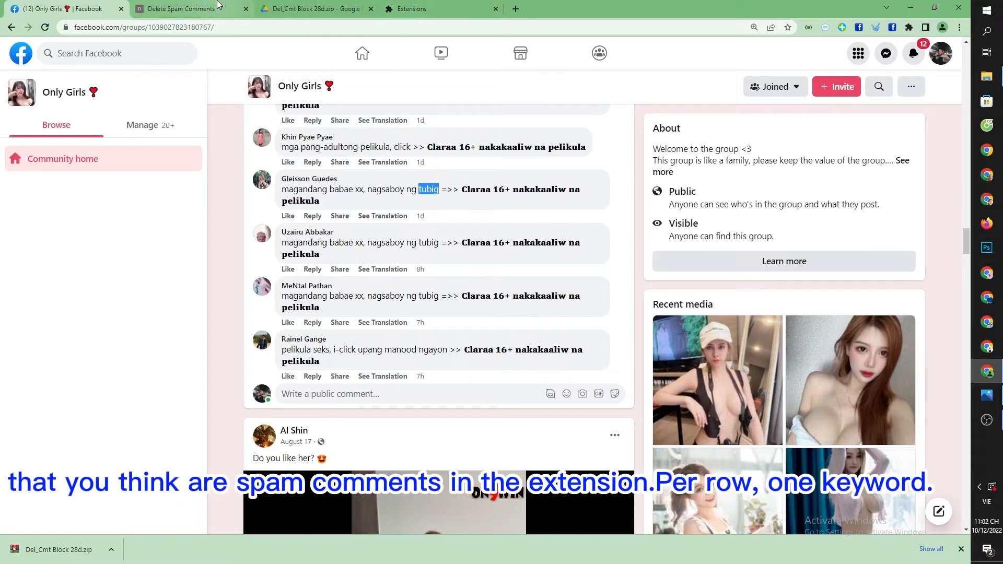
{"action": "left_click", "coordinate": [182, 9]}
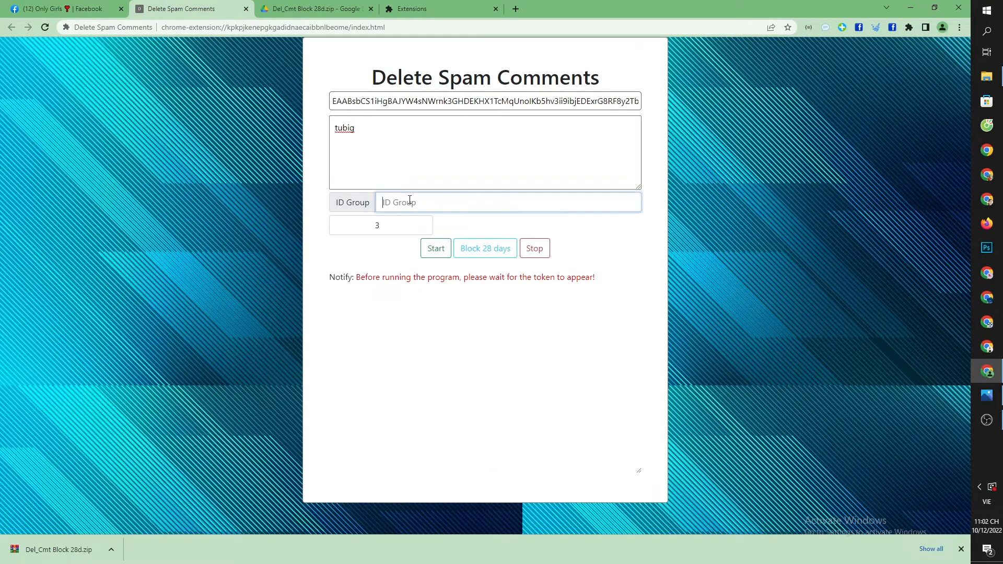
{"action": "left_click", "coordinate": [63, 8]}
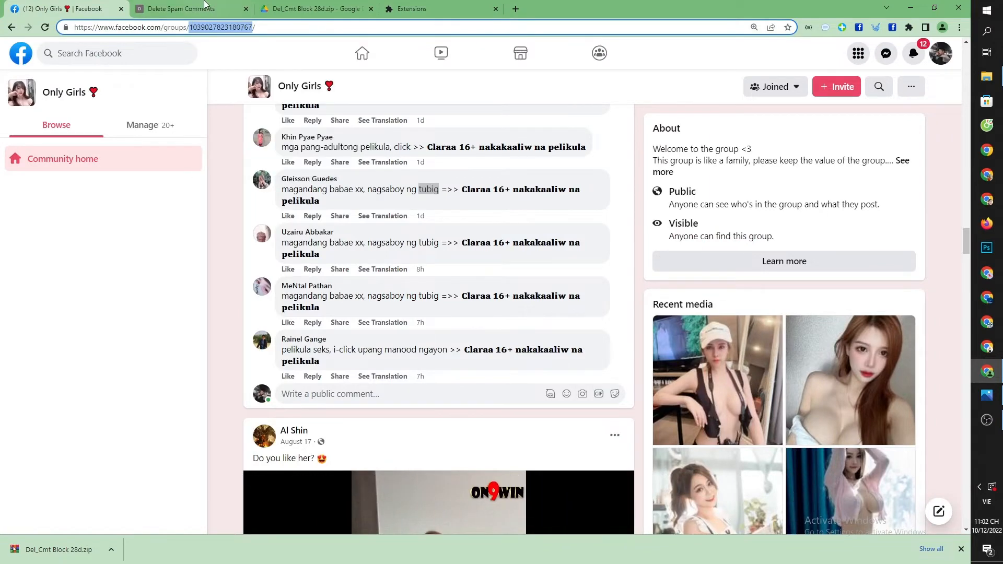
{"action": "left_click", "coordinate": [190, 9]}
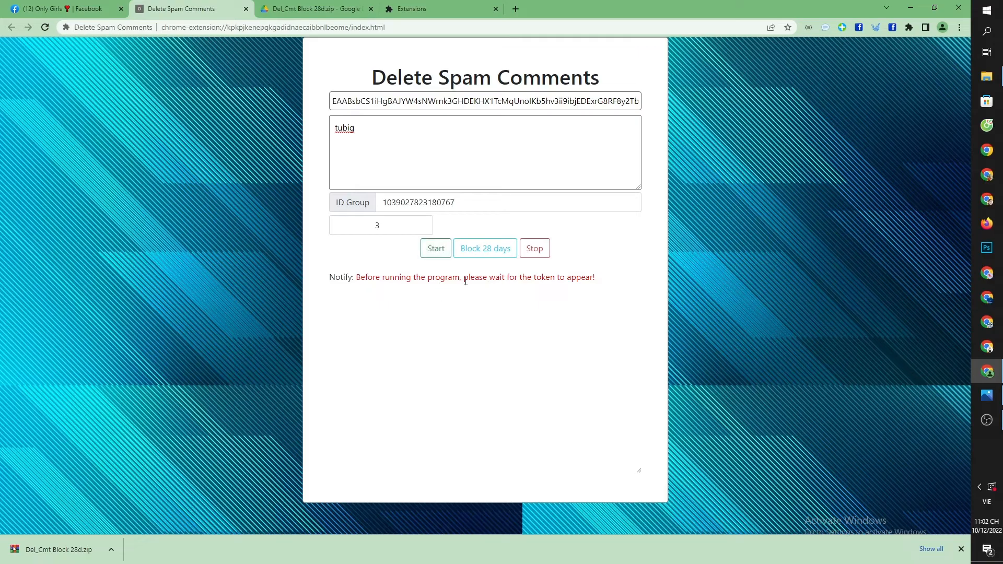
{"action": "left_click", "coordinate": [485, 248]}
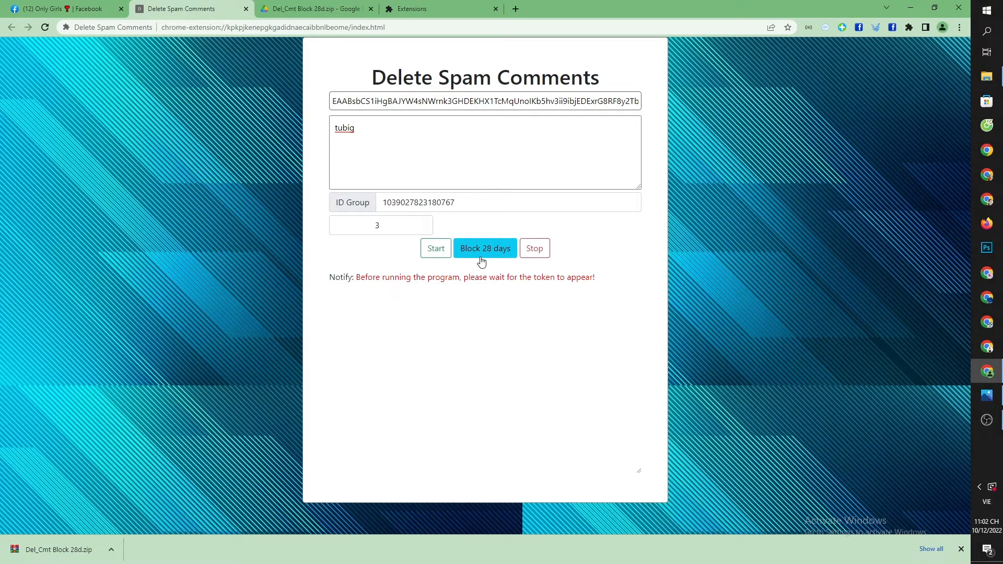
Run Block 28 days, blocking three of nine spam members found, then return to Facebook
{"action": "left_click", "coordinate": [484, 248]}
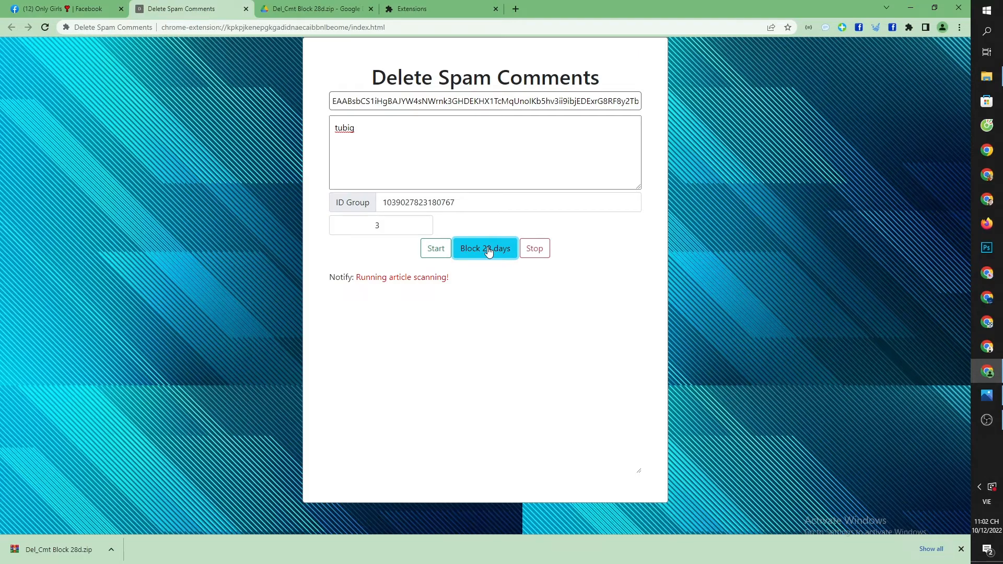
{"action": "mouse_move", "coordinate": [451, 273]}
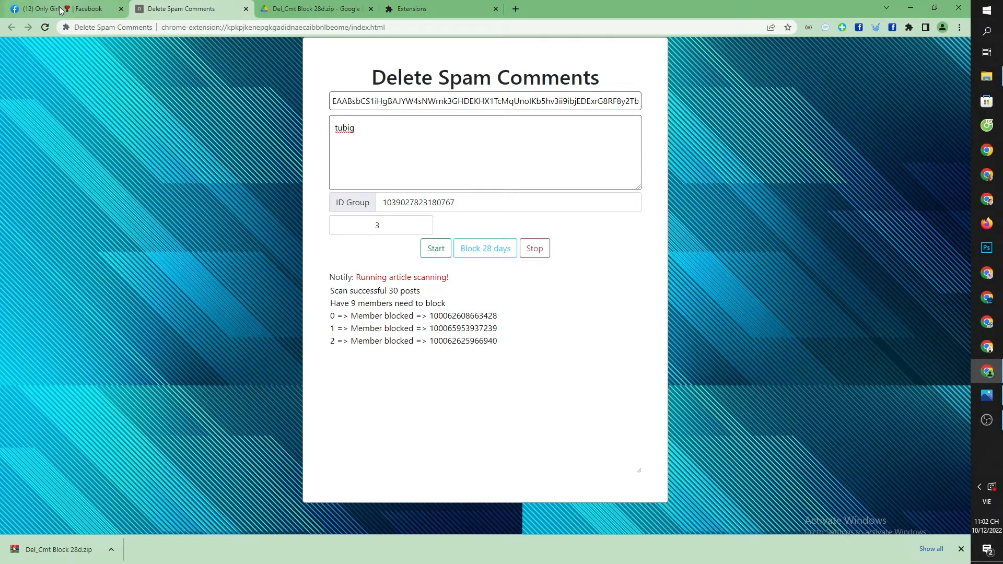
{"action": "left_click", "coordinate": [61, 8]}
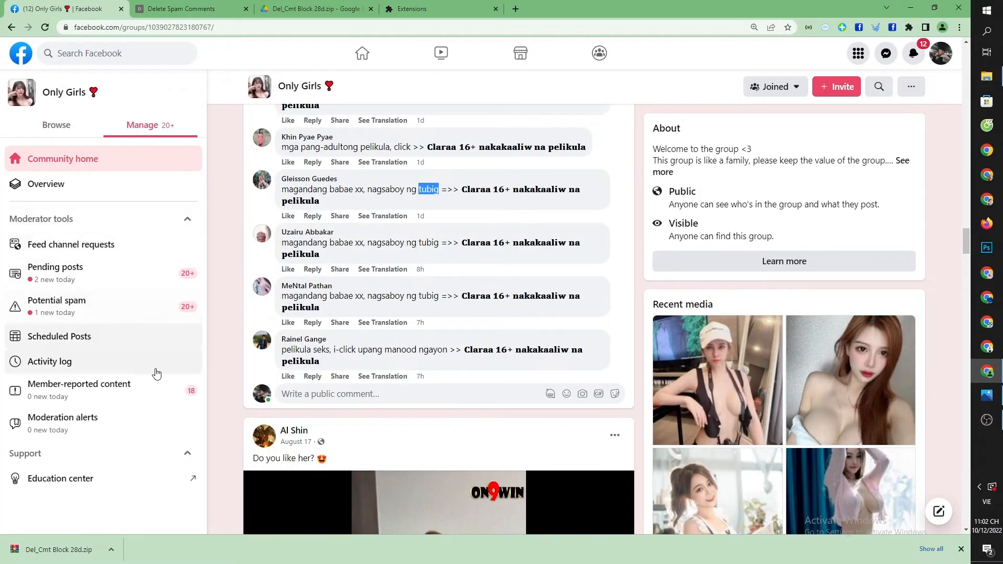
Open the group Activity log and view details of the top suspension until January 7, 2023
{"action": "left_click", "coordinate": [49, 361]}
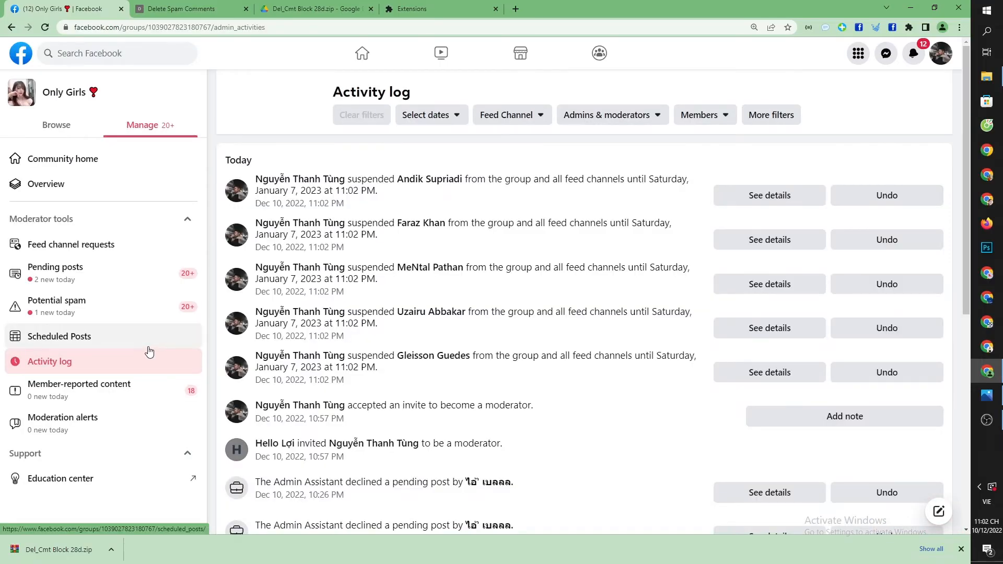
{"action": "left_click_drag", "start_coordinate": [504, 179], "coordinate": [684, 179]}
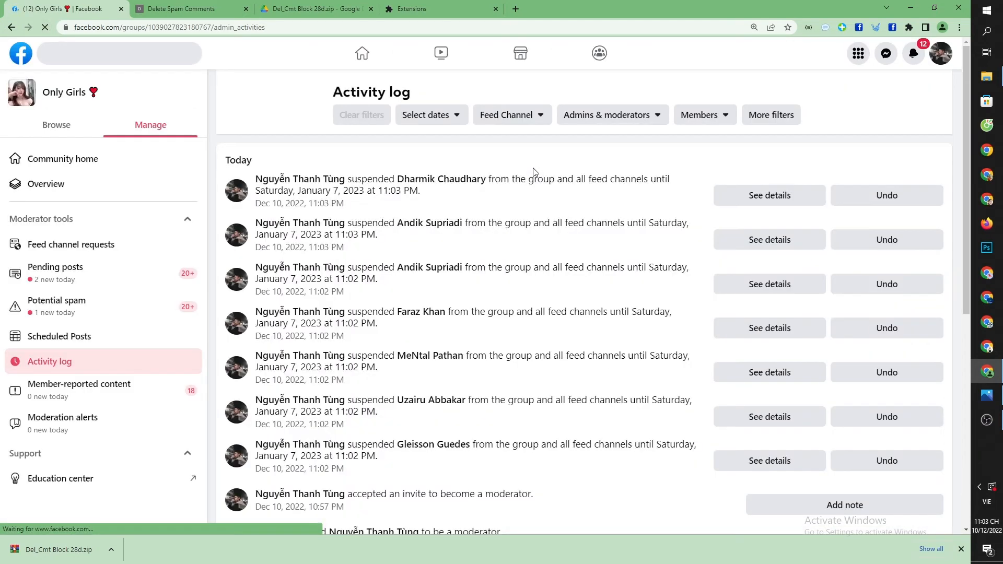
{"action": "left_click_drag", "start_coordinate": [495, 179], "coordinate": [670, 180]}
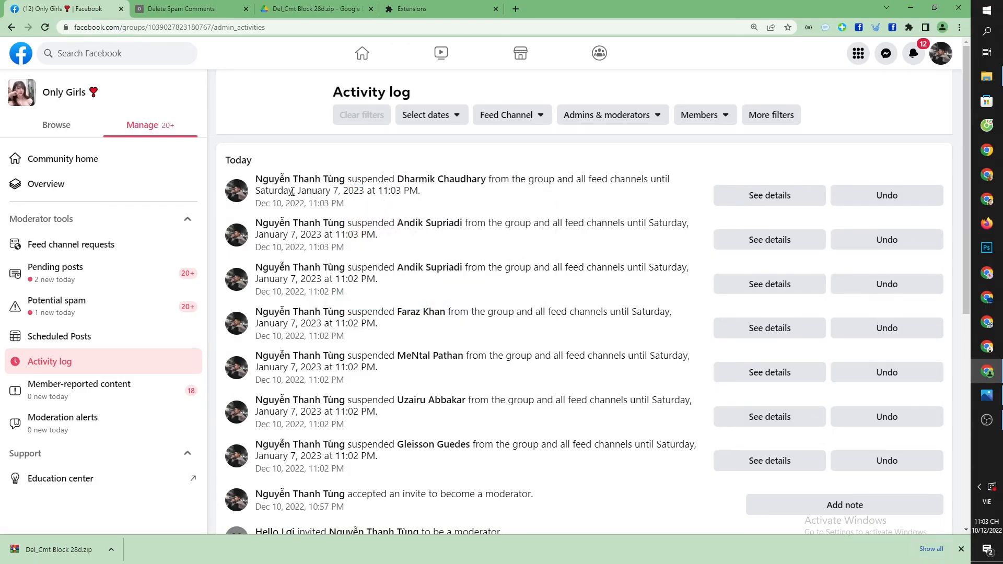
{"action": "left_click_drag", "start_coordinate": [476, 222], "coordinate": [664, 223]}
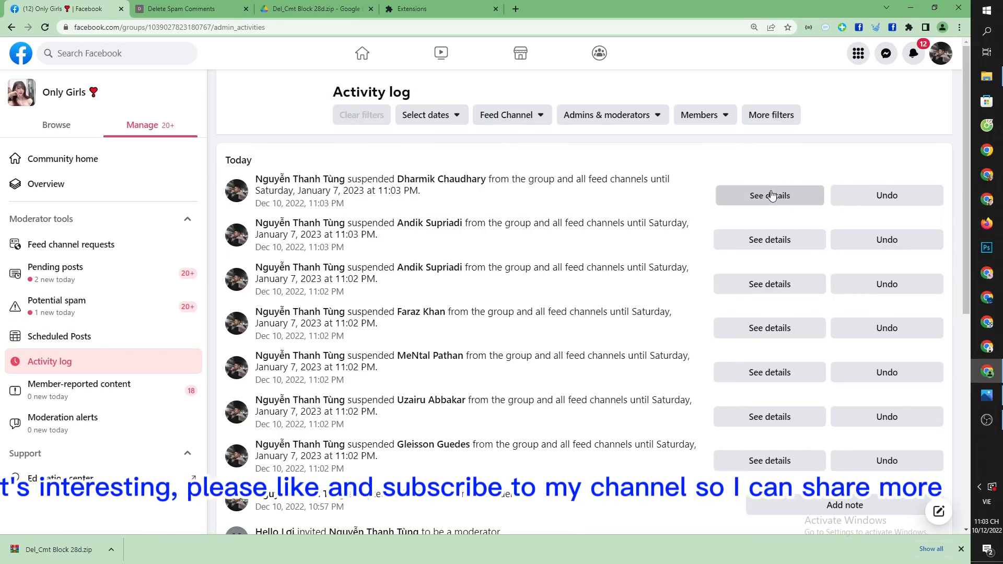
{"action": "left_click", "coordinate": [769, 195]}
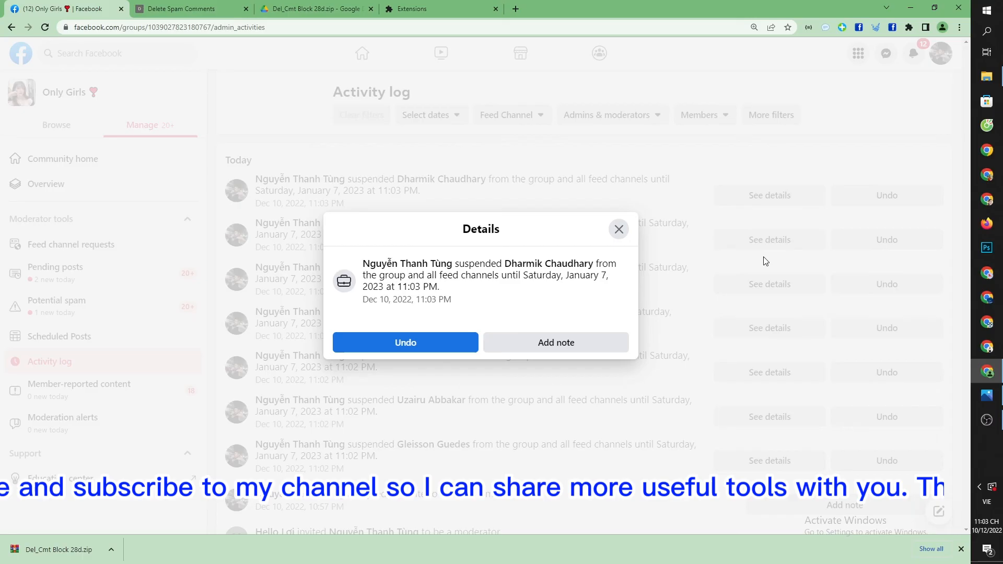